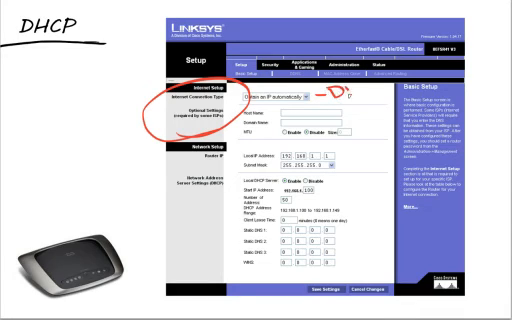
type("DHCP")
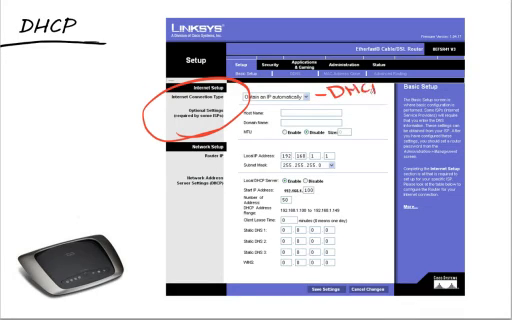